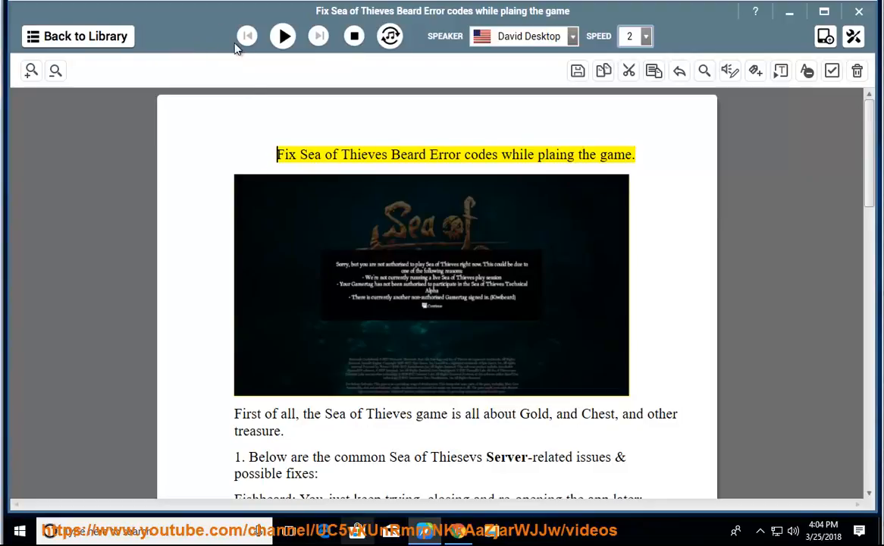
- Read the error-code article aloud from the title past the KiwiBeard server fix, following along
left_click(283, 36)
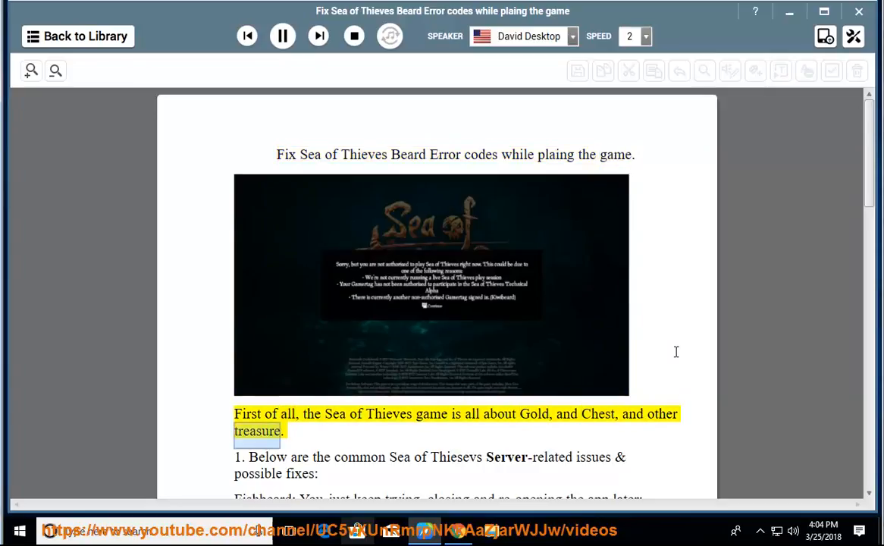
scroll("down", 3)
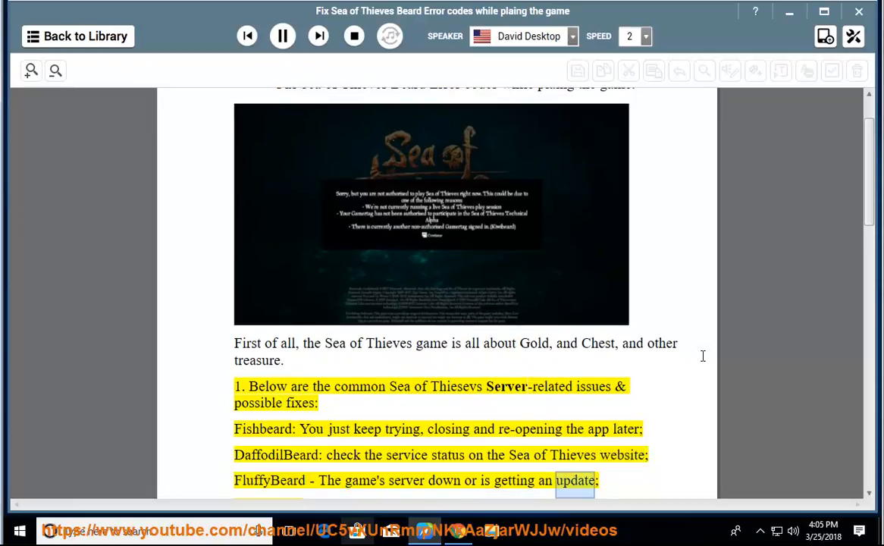
scroll("down", 3)
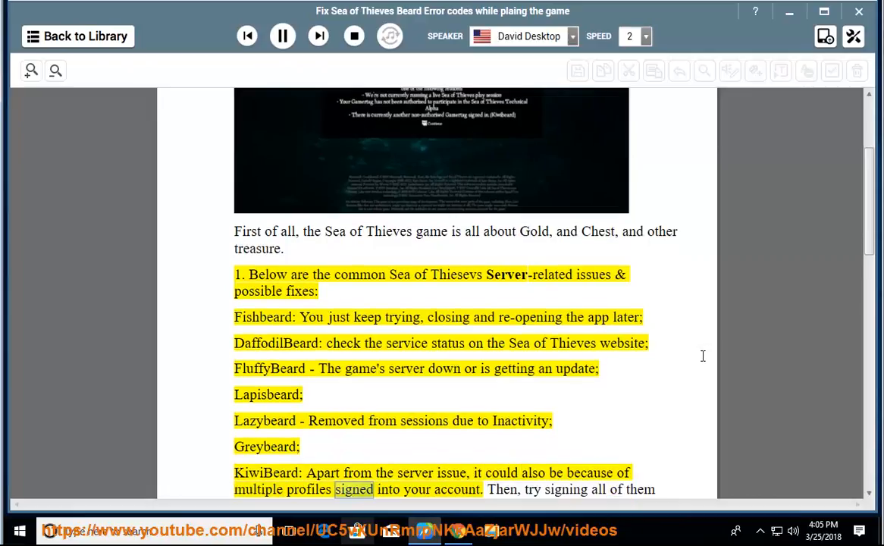
scroll("down", 3)
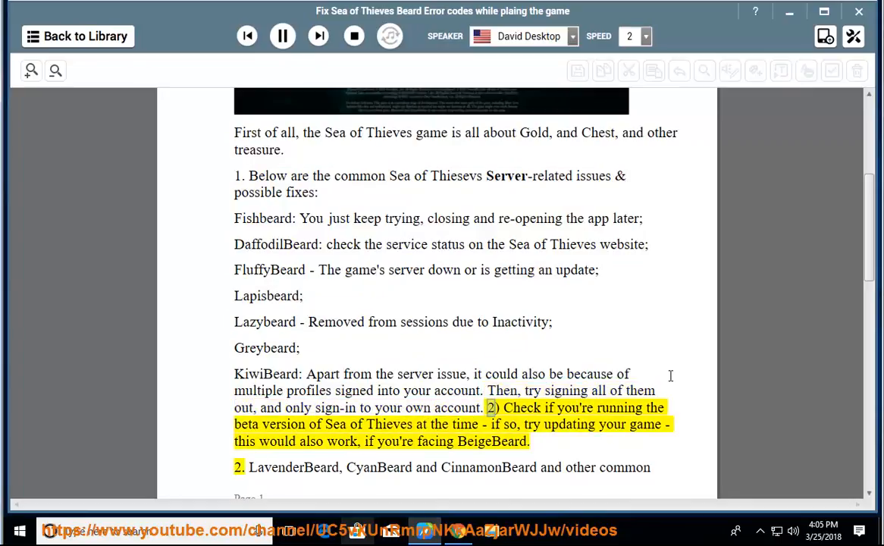
- Let narration reach the CinnamonBeard/BronzeBeard internet-connection tip and pause it there
double_click(389, 423)
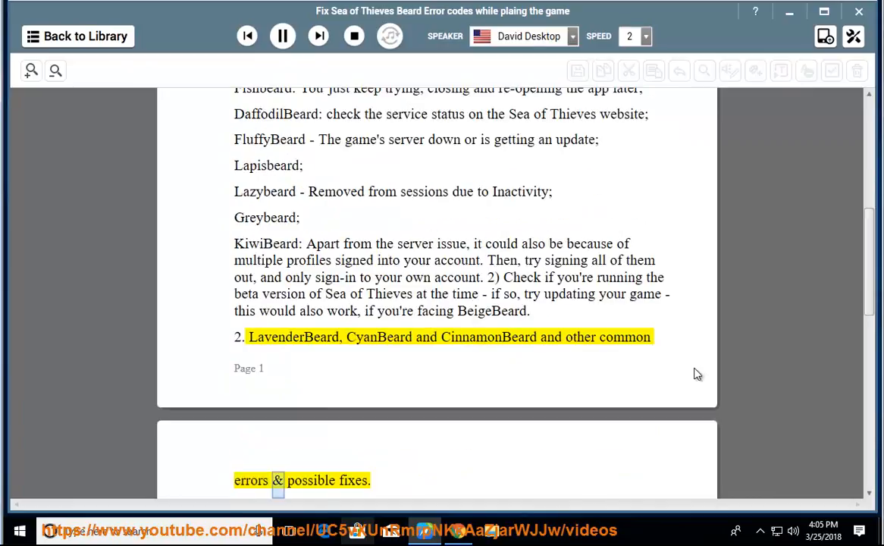
scroll("down", 3)
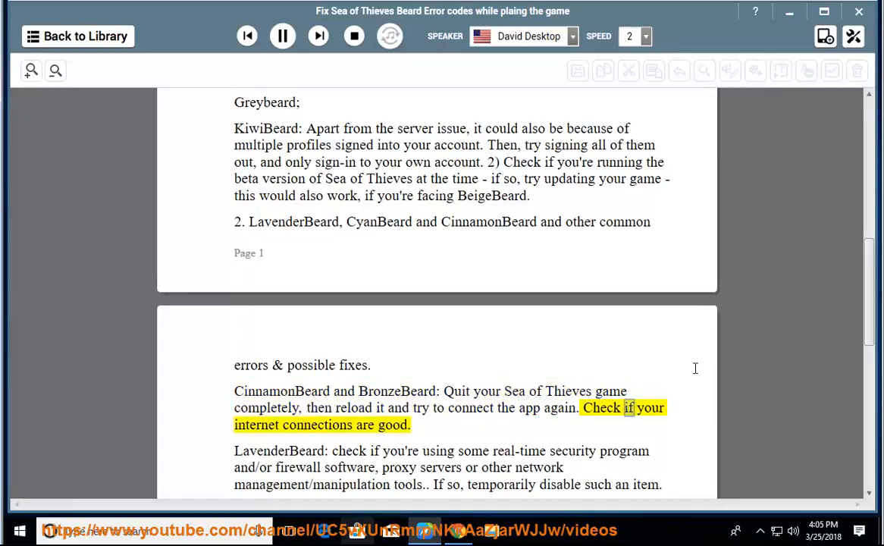
left_click(282, 36)
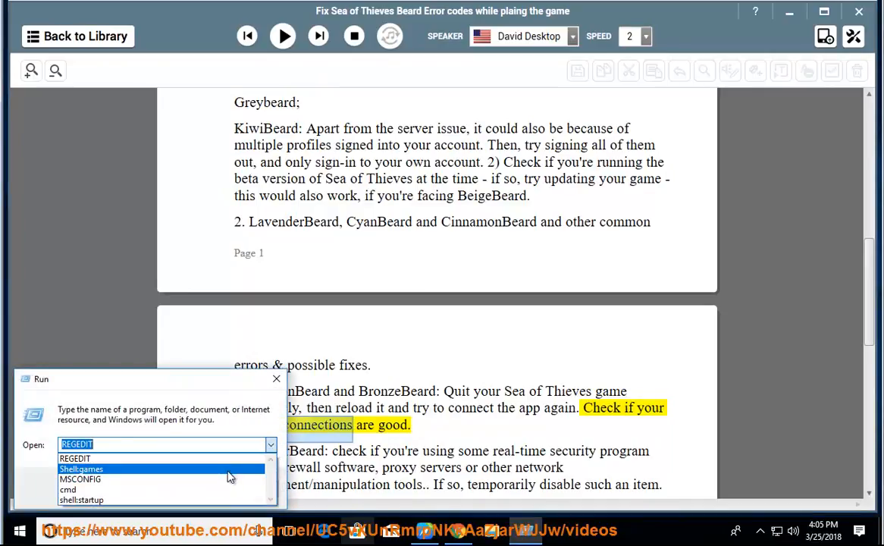
- Run cmd from the Run box and begin a PING to GOOGLE.C to test the connection
left_click(68, 489)
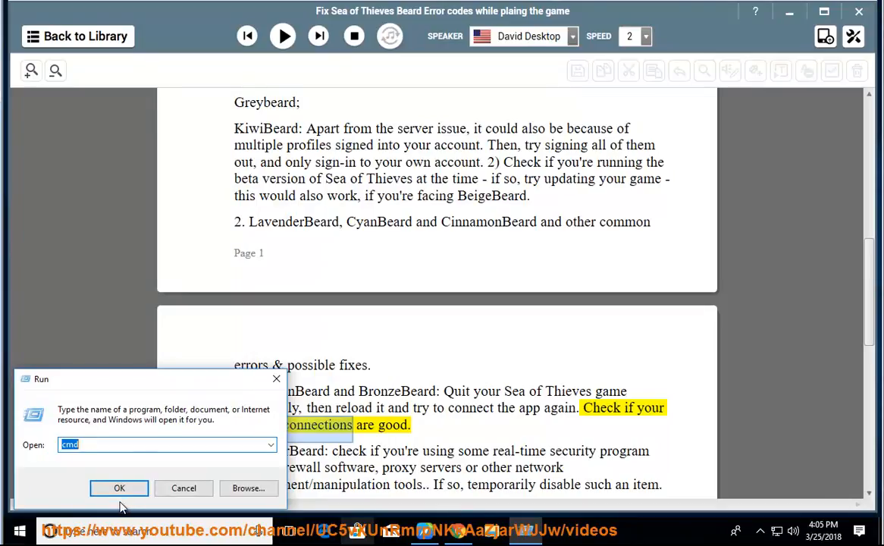
left_click(119, 487)
type("PING WWW.")
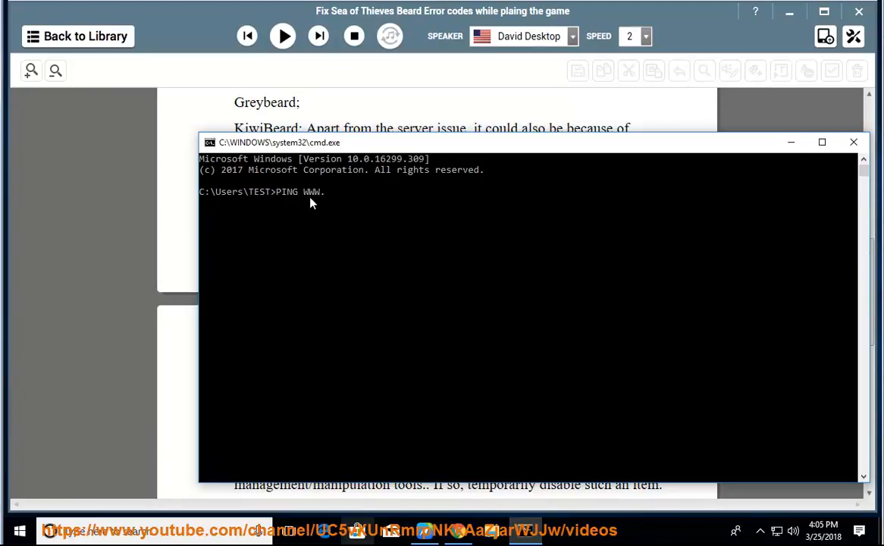
type("GOOGLE.C")
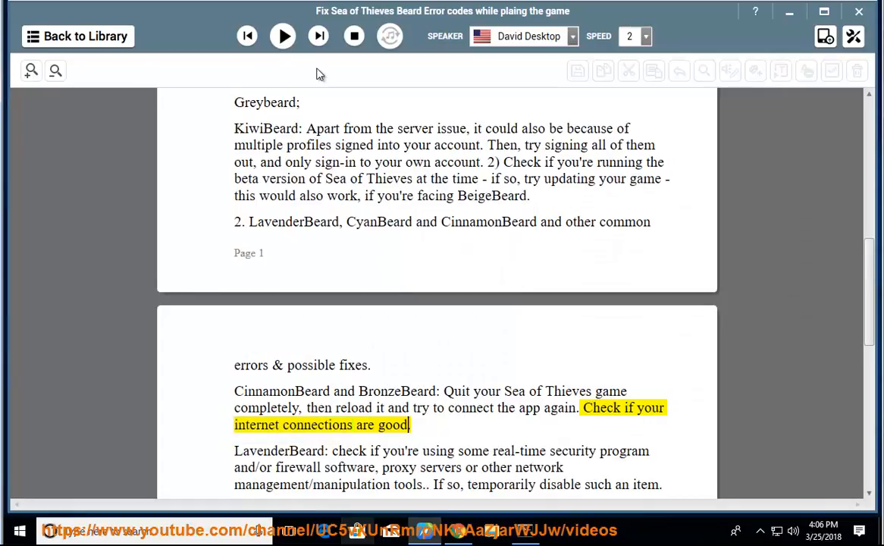
- Narrate the LavenderBeard security-software paragraph through the clean-boot hint, then pause
left_click(283, 36)
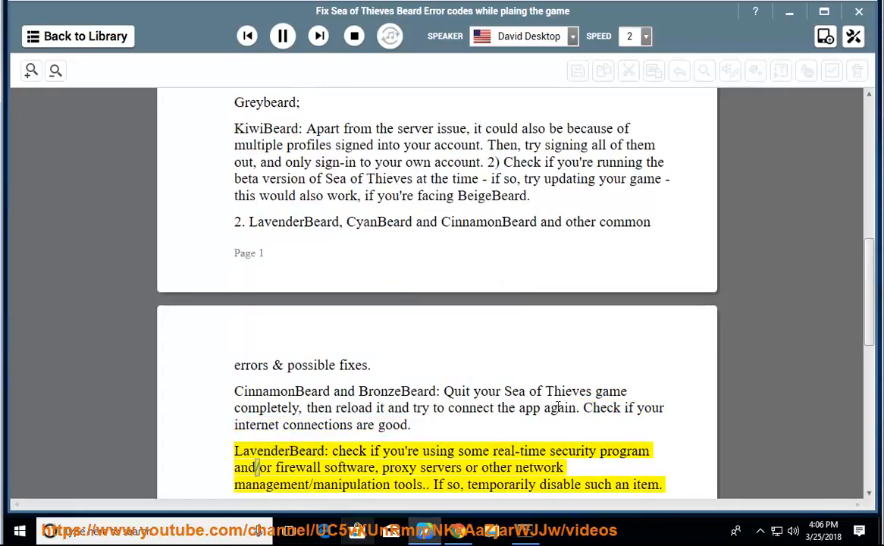
double_click(439, 467)
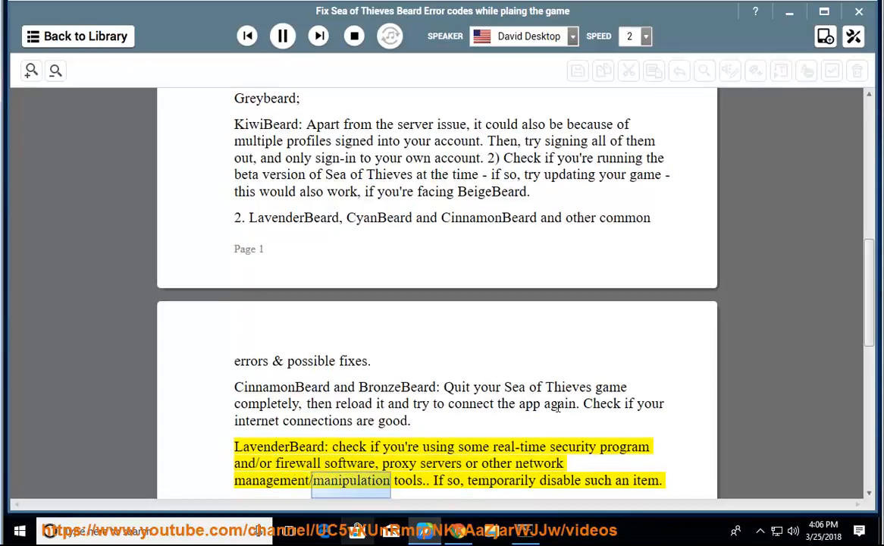
scroll("down", 3)
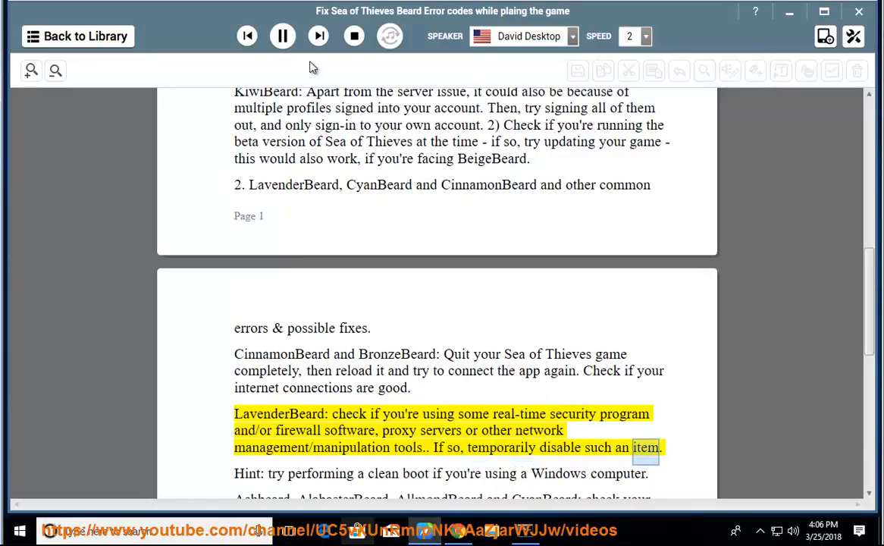
left_click(282, 36)
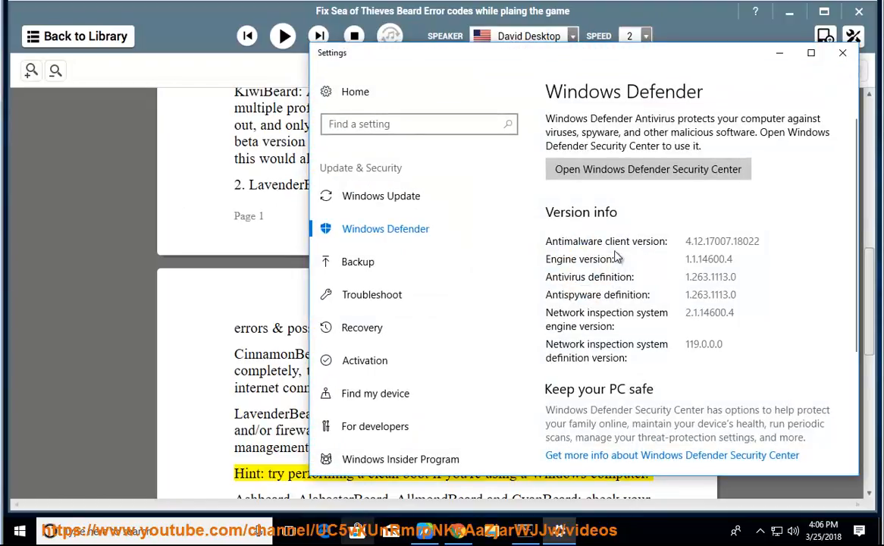
- Show Defender's Virus & threat protection settings with real-time and cloud-delivered protection off
left_click(647, 169)
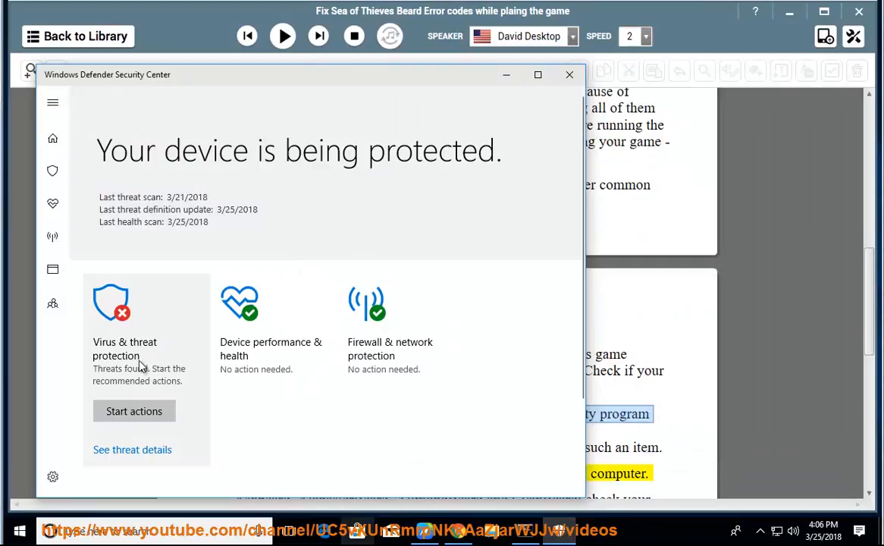
left_click(109, 303)
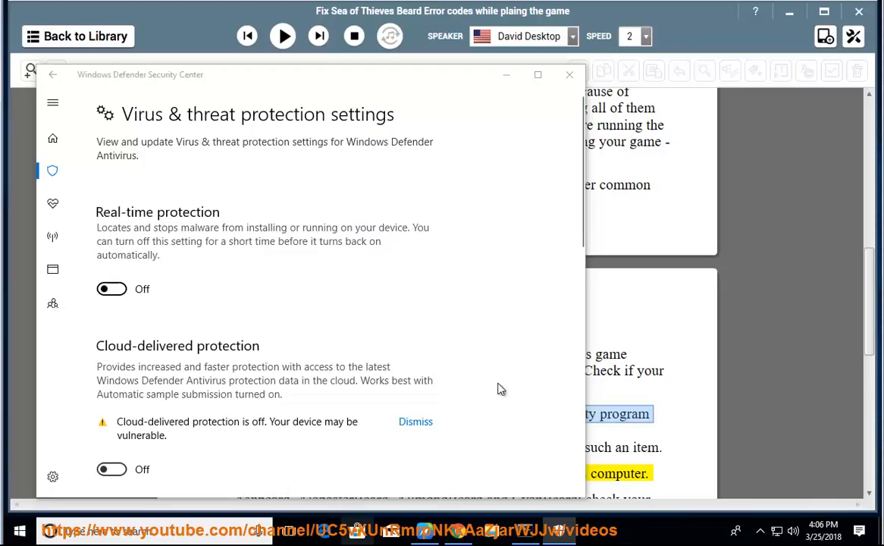
scroll("down", 3)
type("firewall")
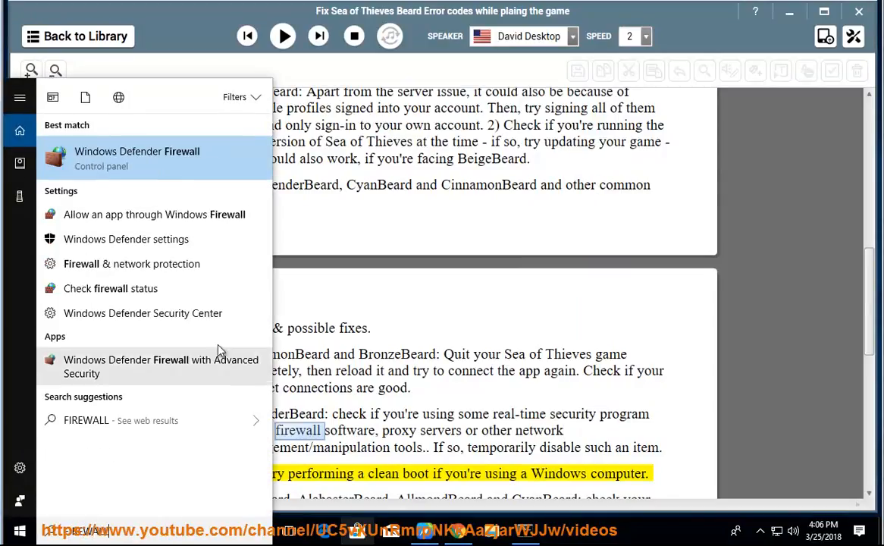
mouse_move(182, 190)
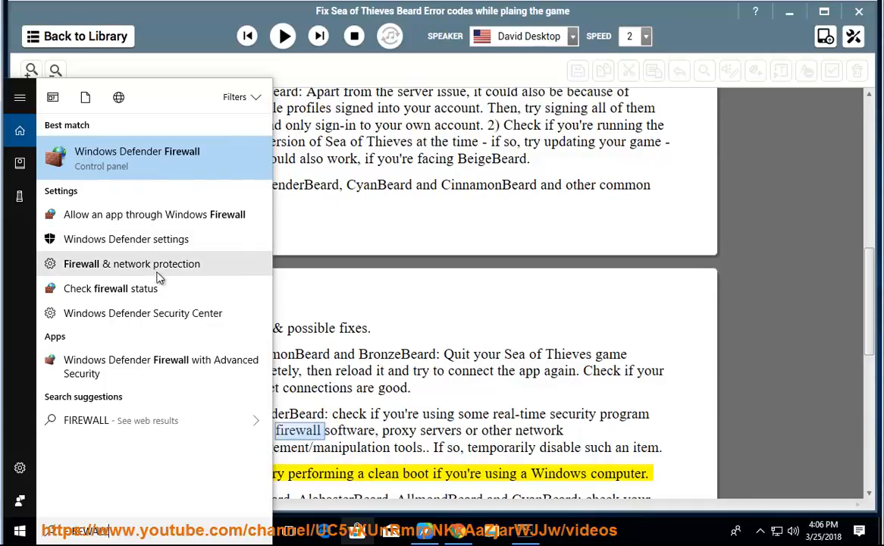
- View the per-network firewall on/off options, leave the firewall on, and close the window
left_click(136, 157)
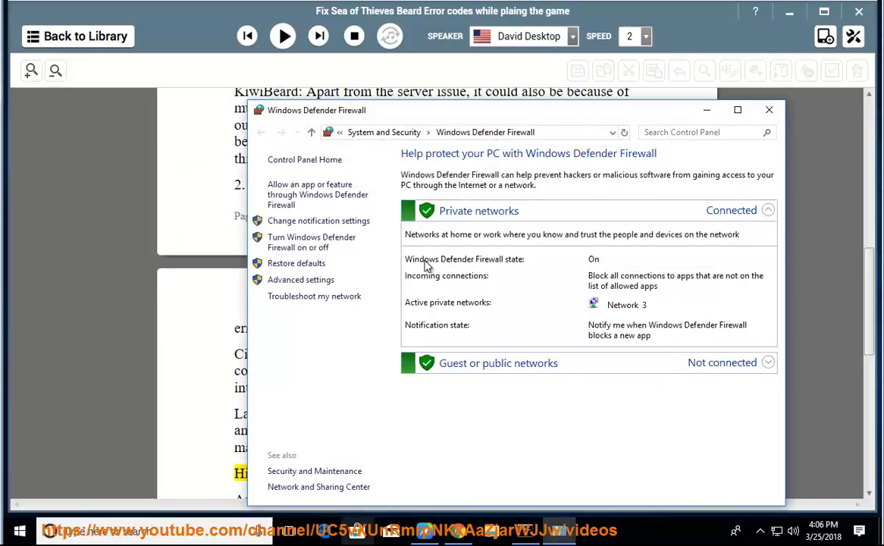
mouse_move(312, 242)
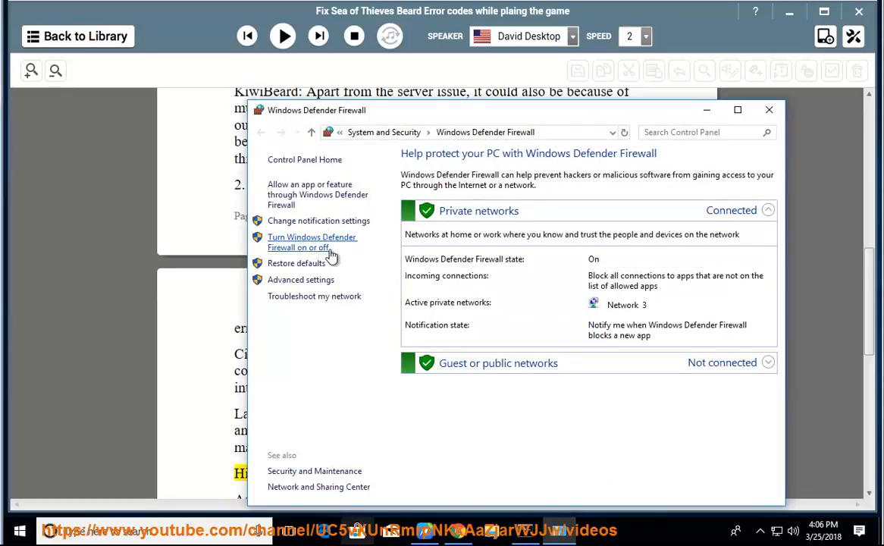
left_click(312, 242)
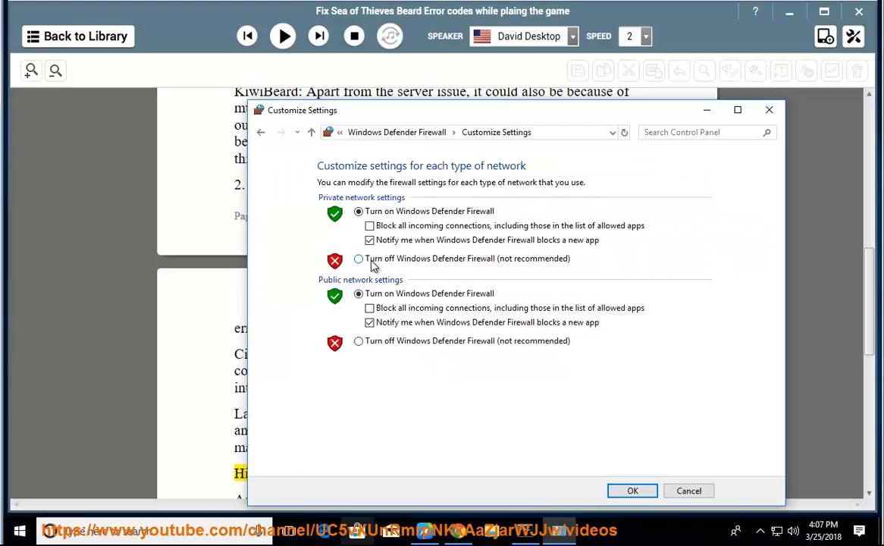
left_click(358, 259)
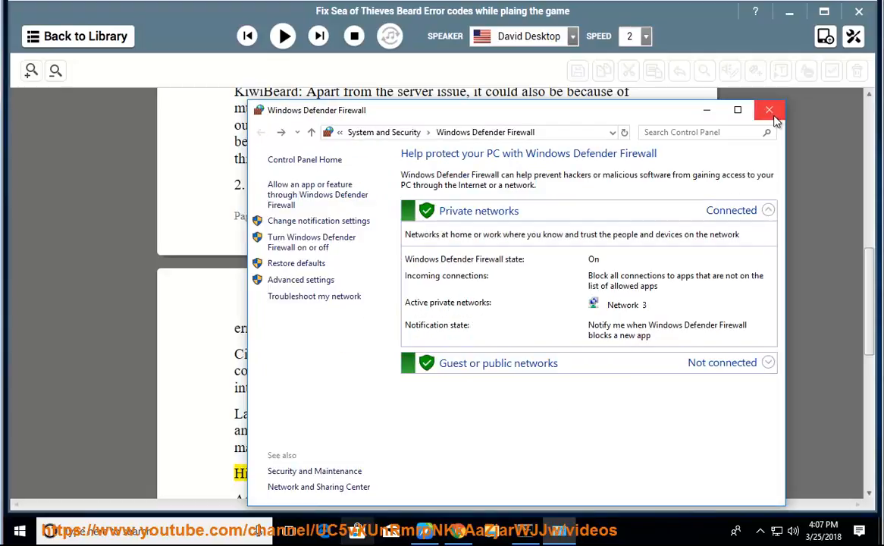
left_click(768, 110)
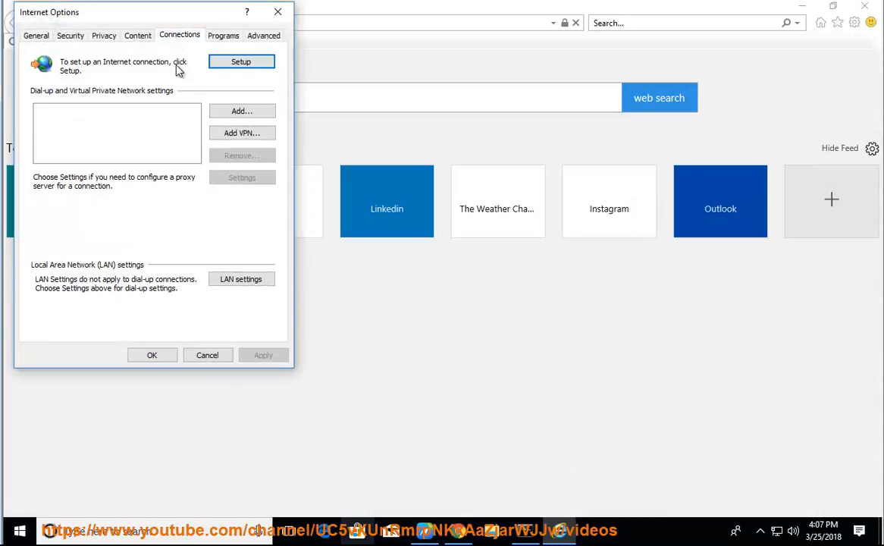
- In LAN settings, check 'Use a proxy server' for the local network
left_click(241, 279)
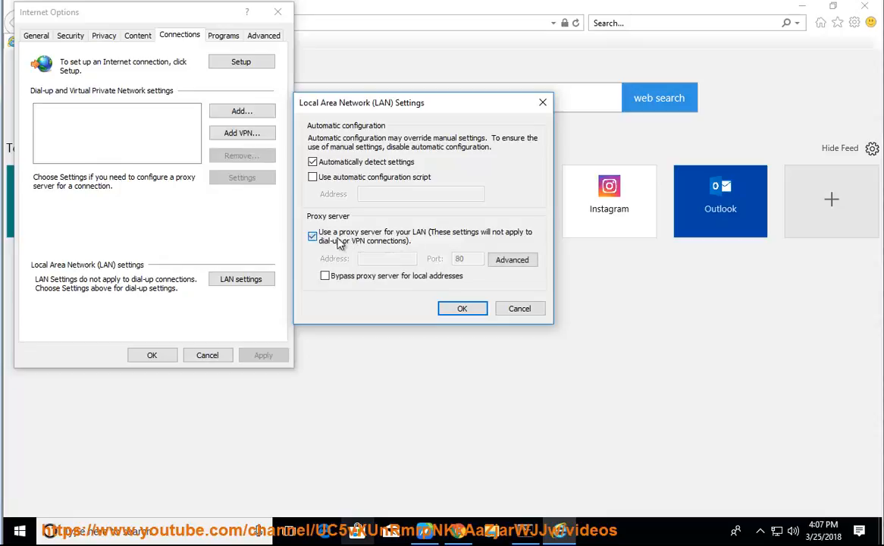
left_click(311, 235)
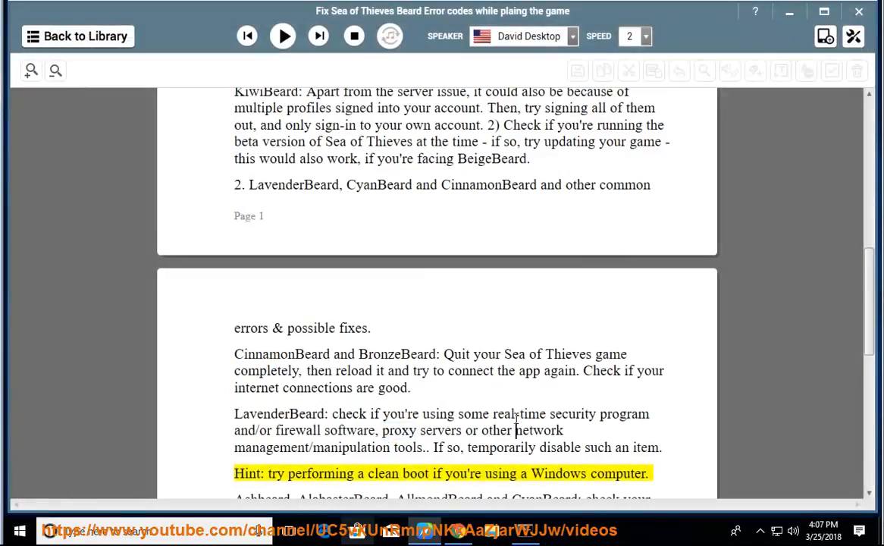
mouse_move(400, 256)
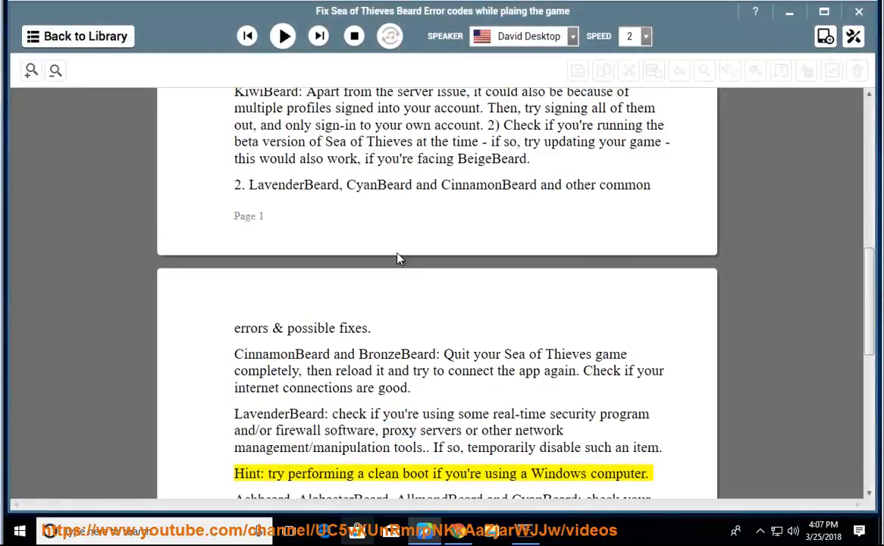
left_click(283, 35)
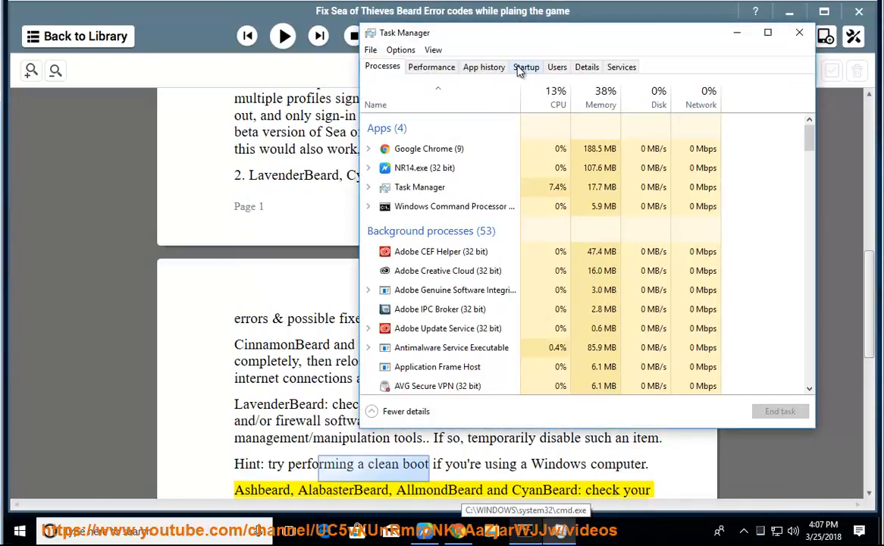
left_click(526, 66)
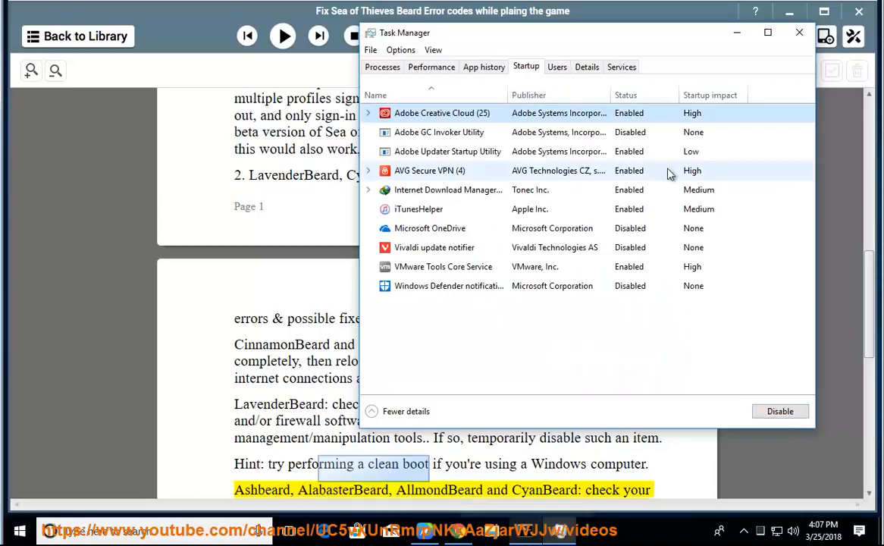
left_click(448, 151)
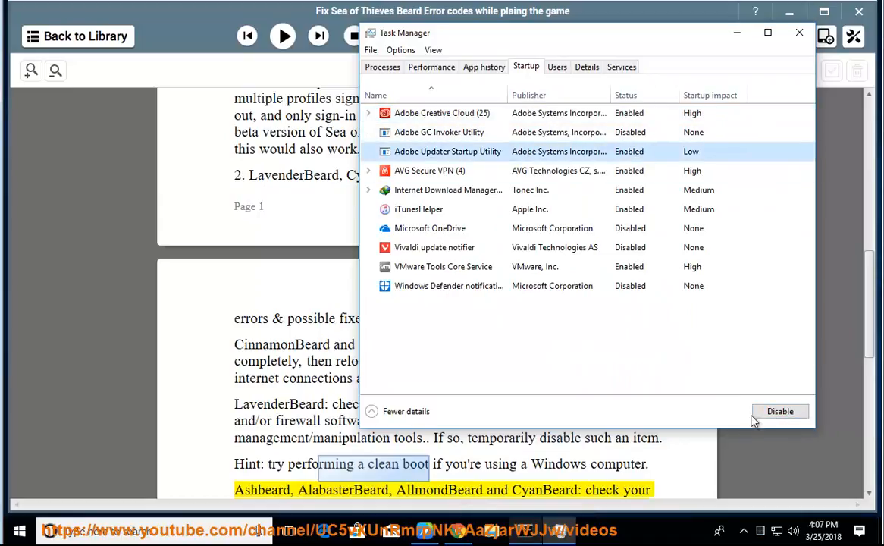
left_click(418, 209)
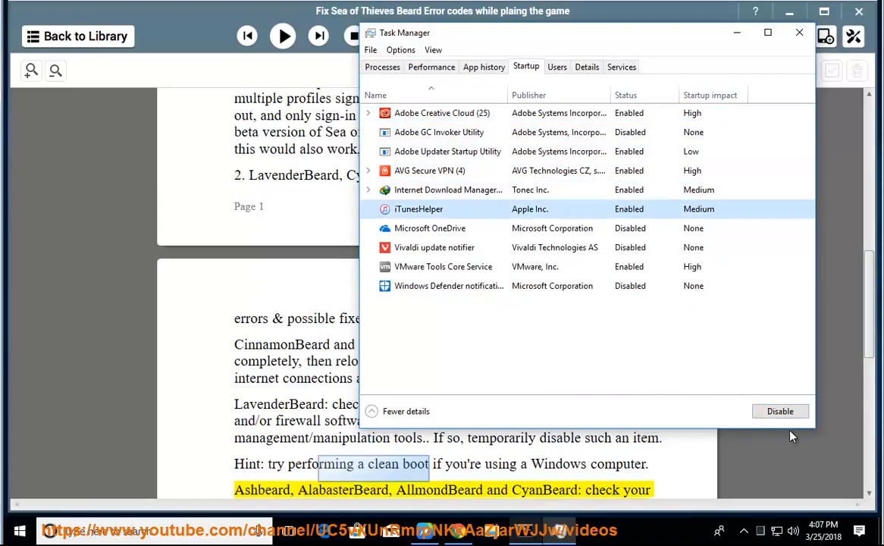
left_click(798, 31)
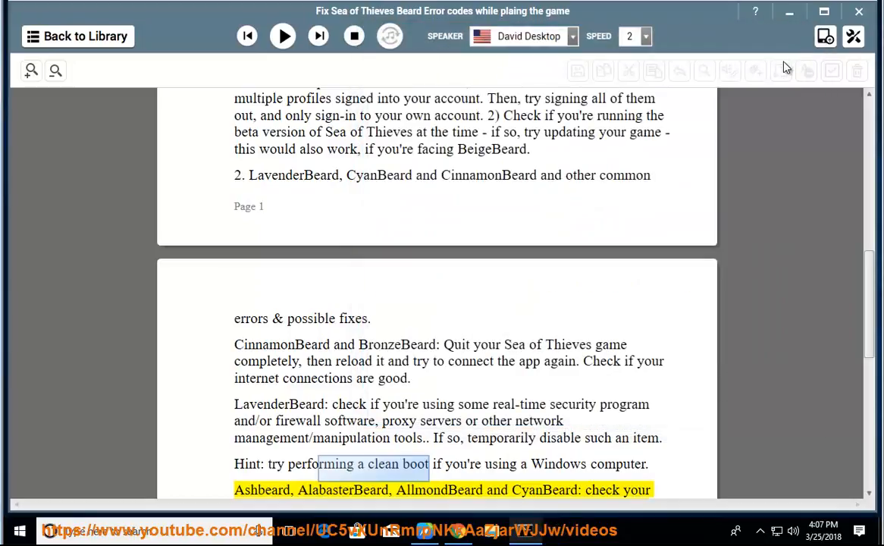
left_click(270, 444)
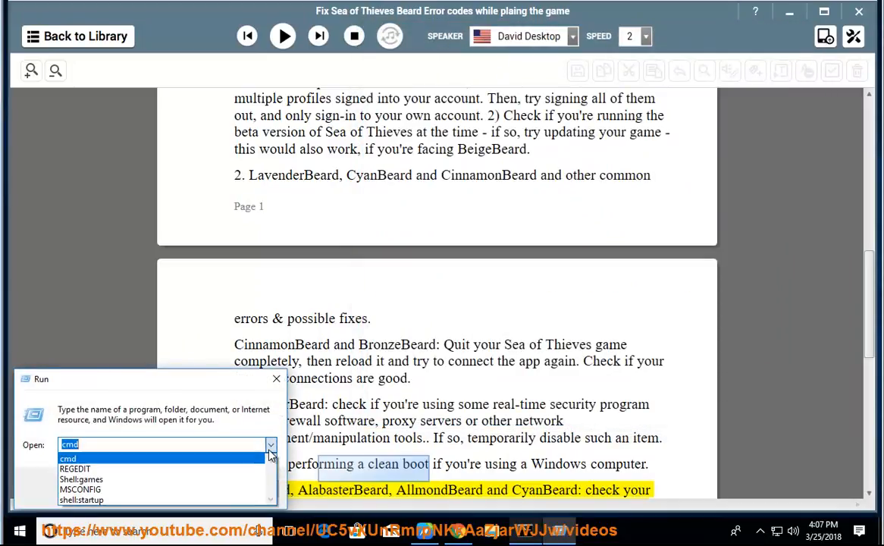
left_click(80, 488)
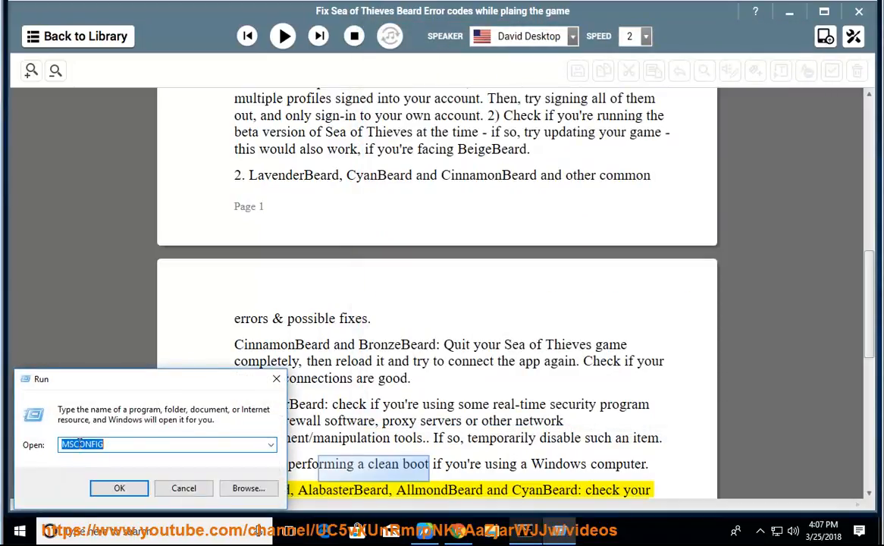
left_click(119, 487)
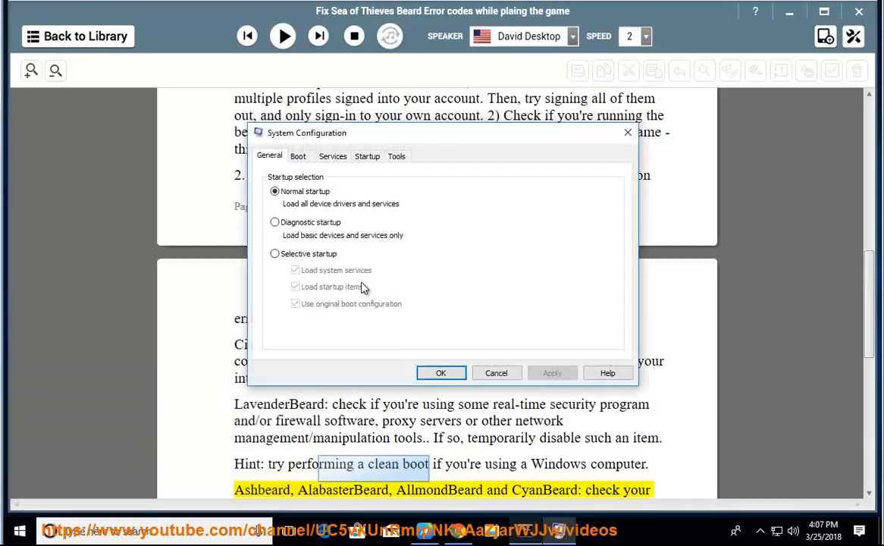
left_click(274, 253)
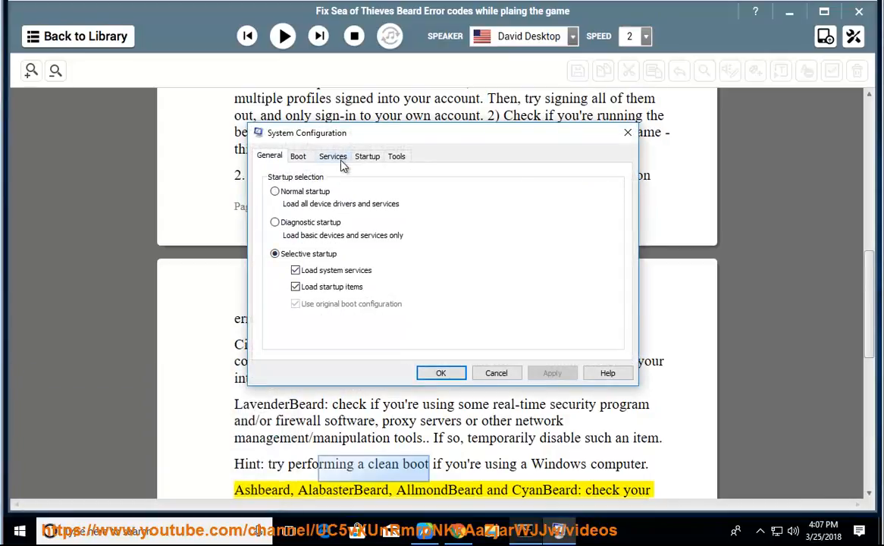
left_click(333, 155)
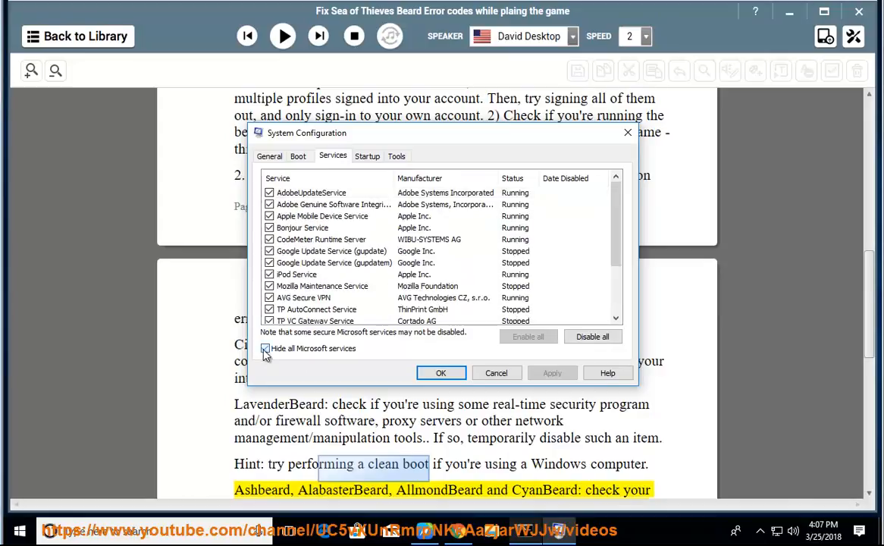
left_click(266, 348)
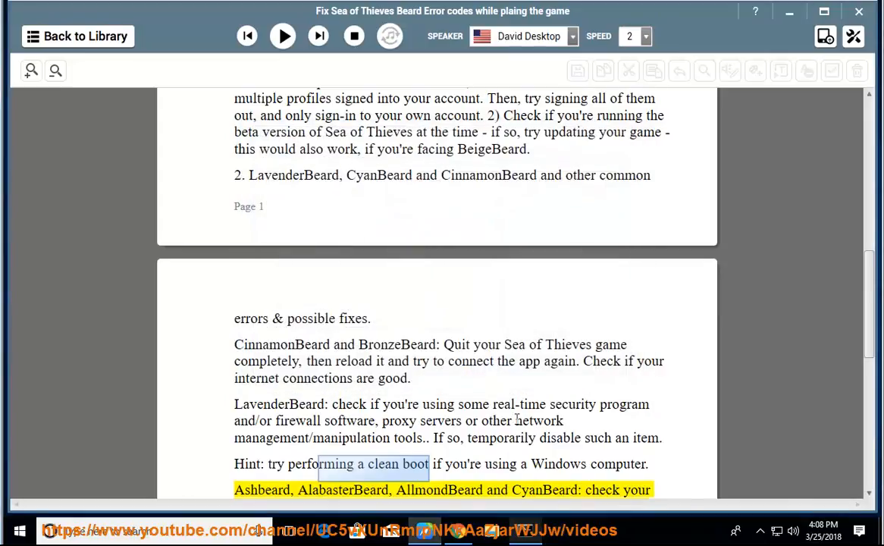
- Resume narration through the Xbox Live status tip to the final AvocadoBeard Gold membership advice
left_click(282, 36)
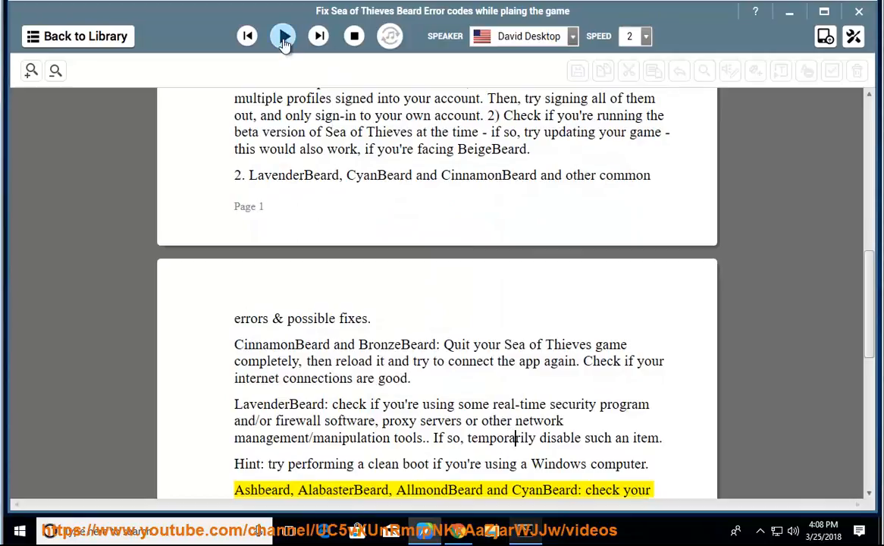
left_click(282, 36)
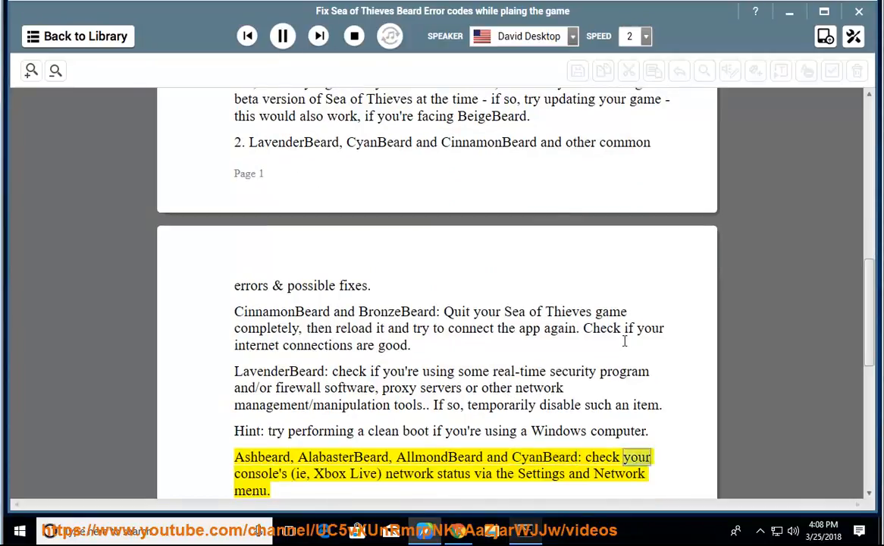
scroll("down", 3)
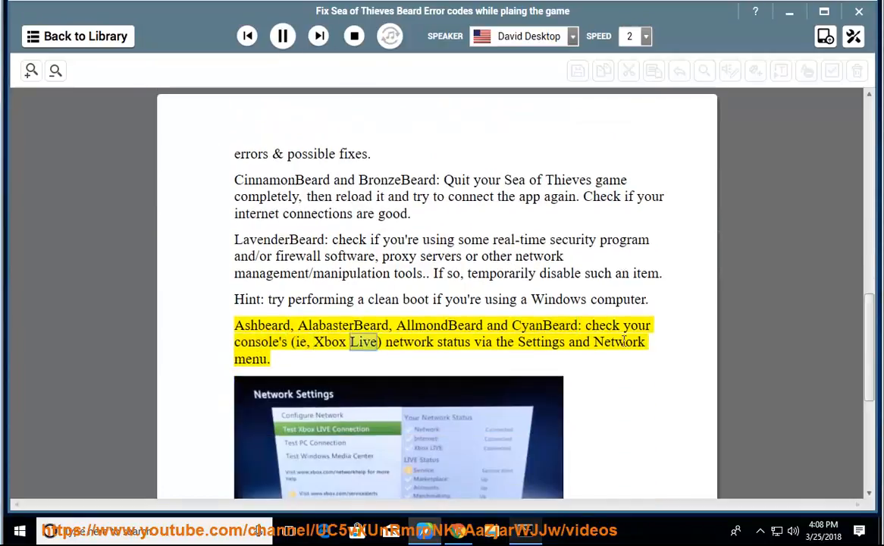
scroll("down", 3)
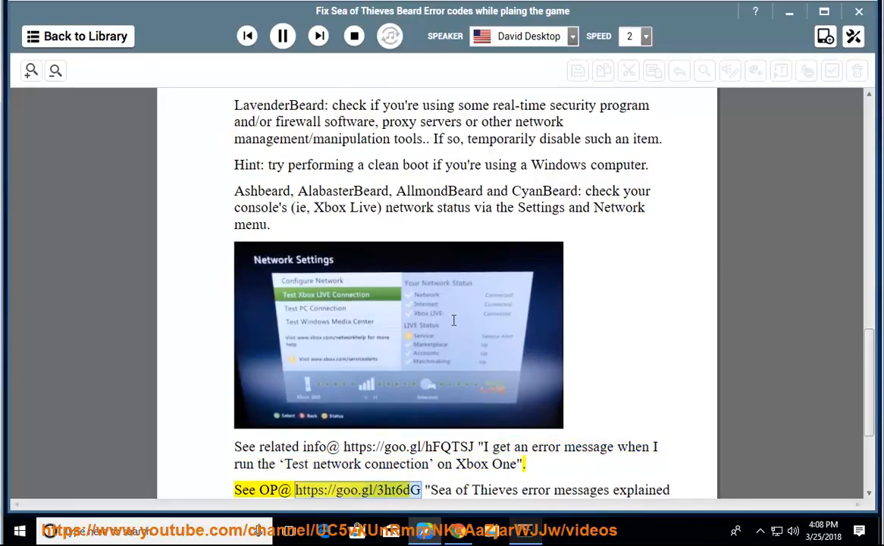
mouse_move(657, 331)
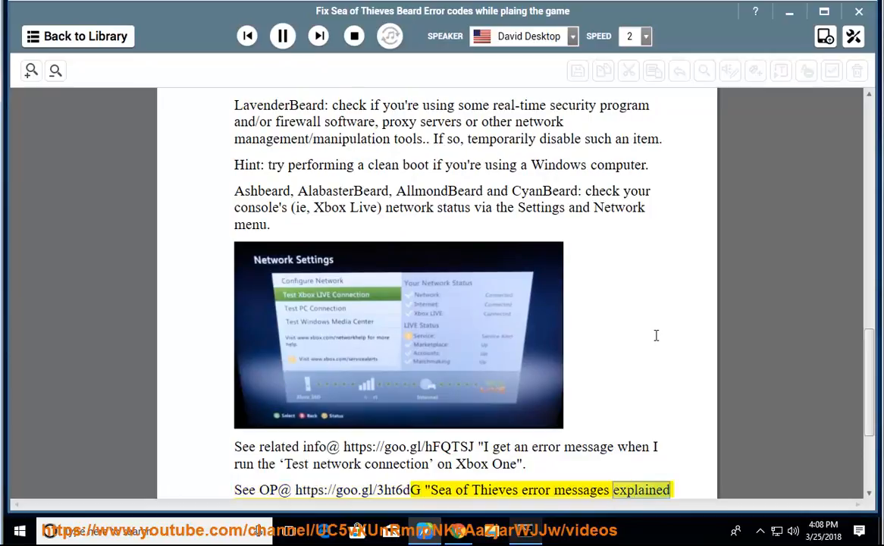
scroll("down", 3)
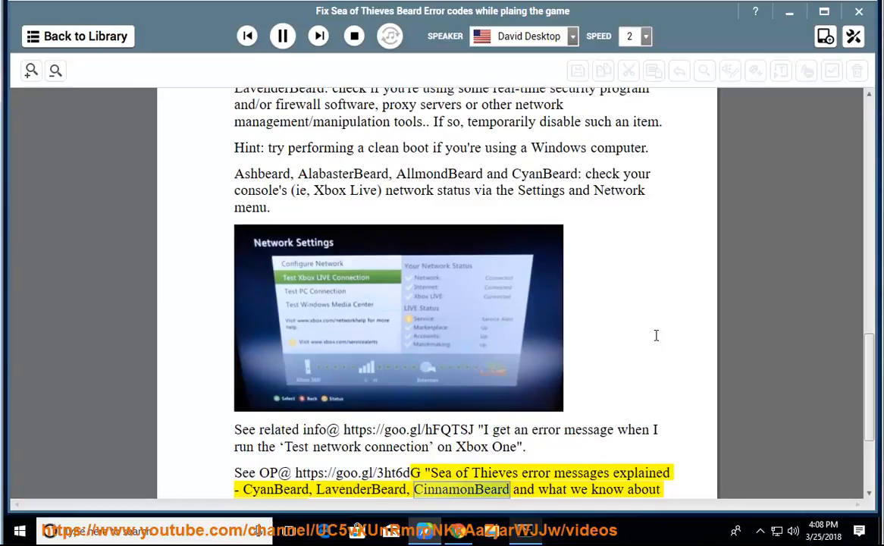
scroll("down", 3)
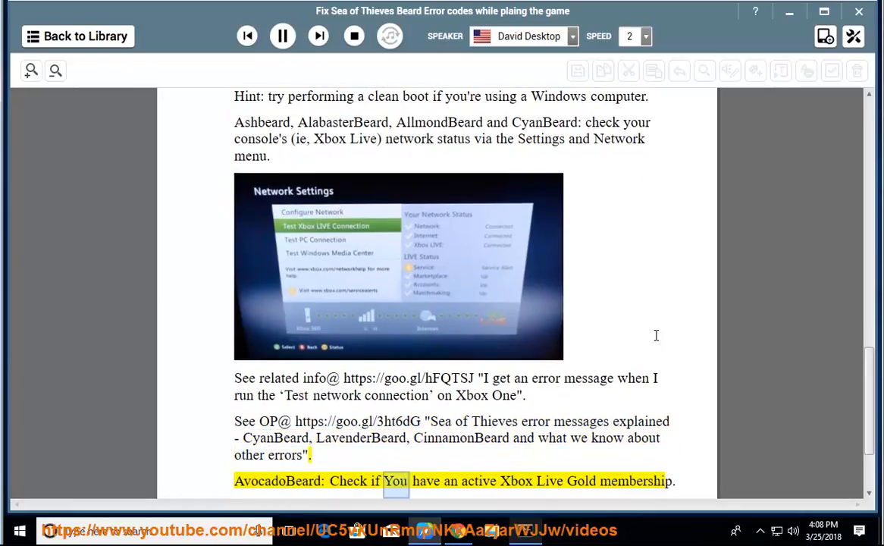
scroll("down", 3)
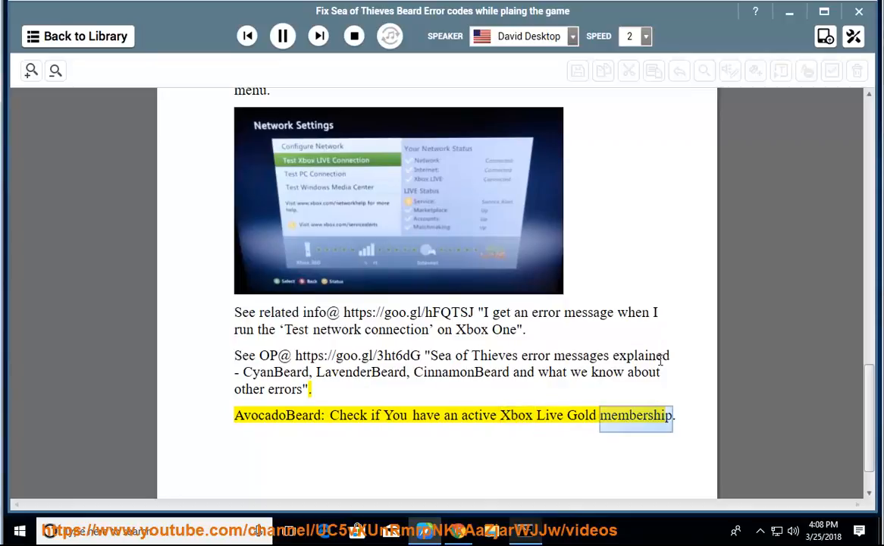